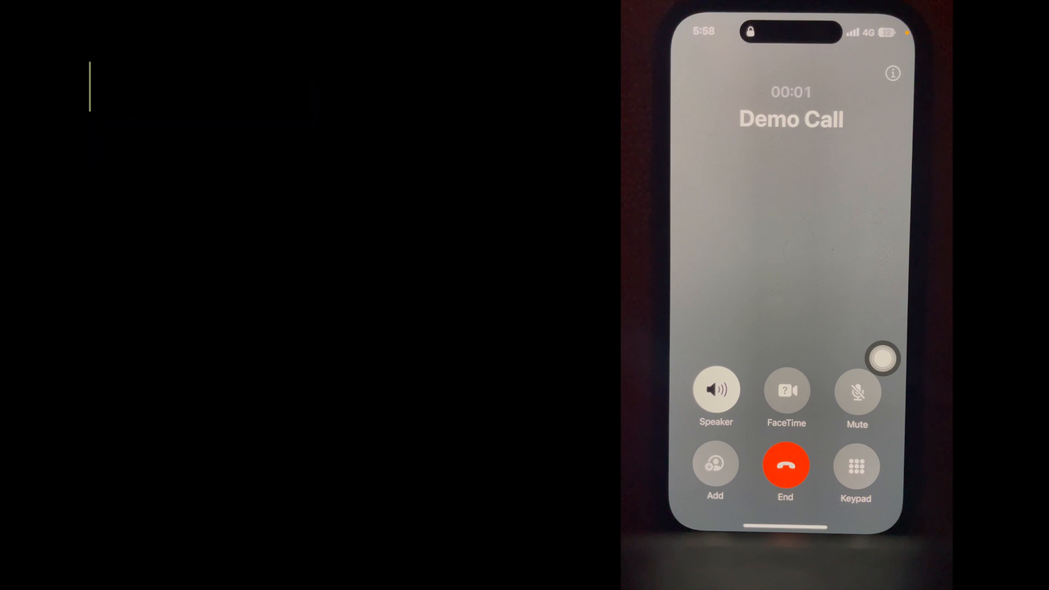
text(Tina: Hi, I am Tina. How can I help you with you)
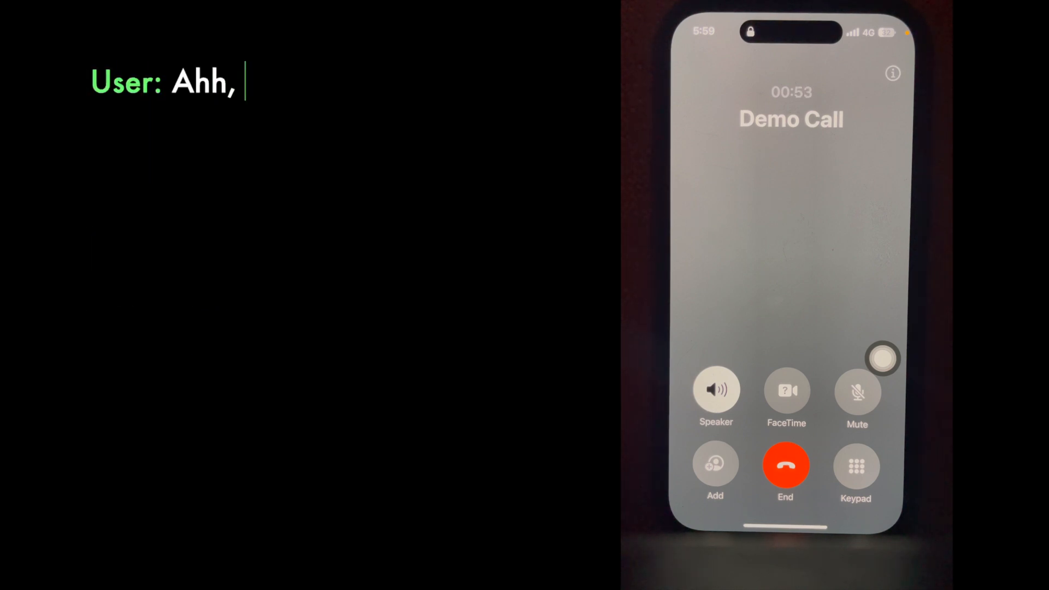
text(Amazing. And just one more thing)
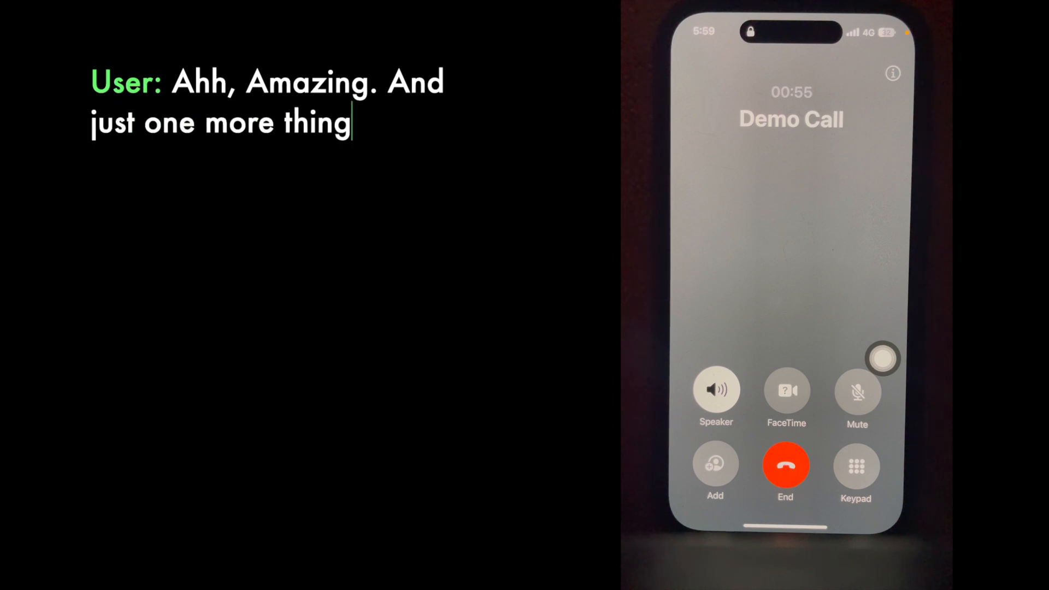
text(. Any special clothing)
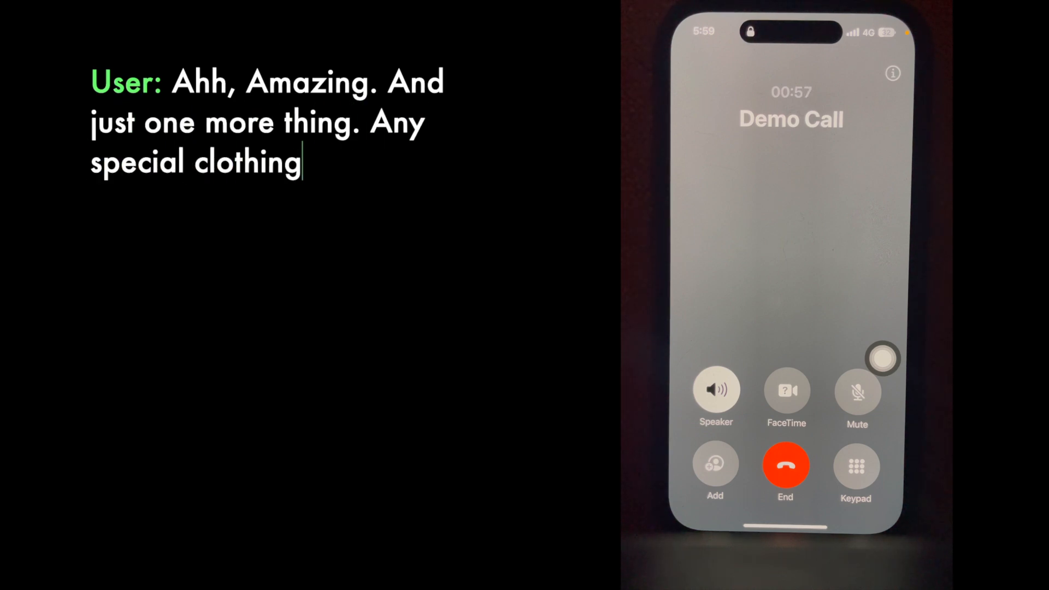
text(I need to pack for t)
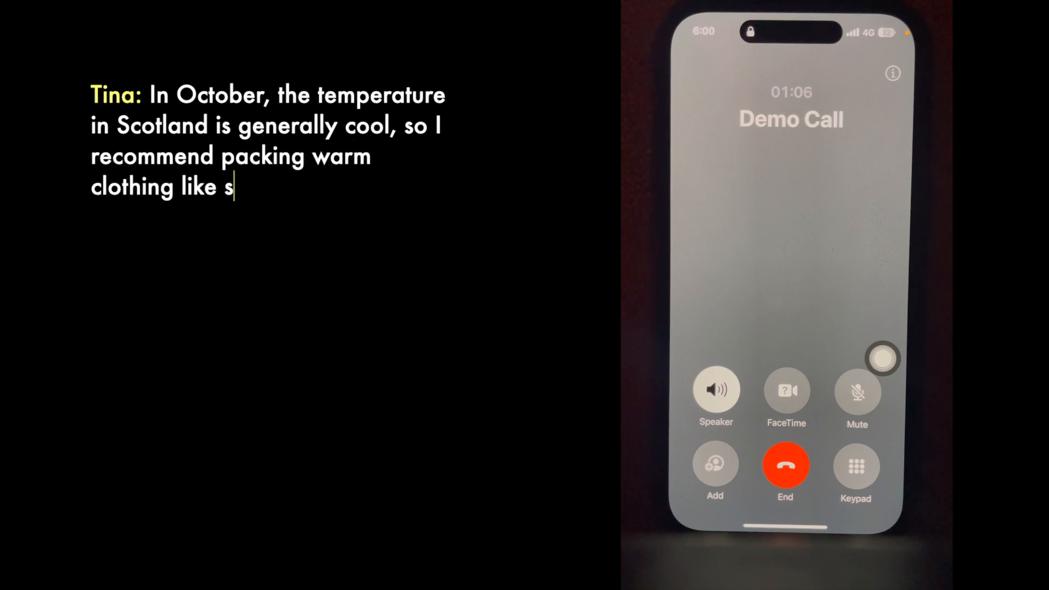
text(weaters, jackets, and comfortable walking sho)
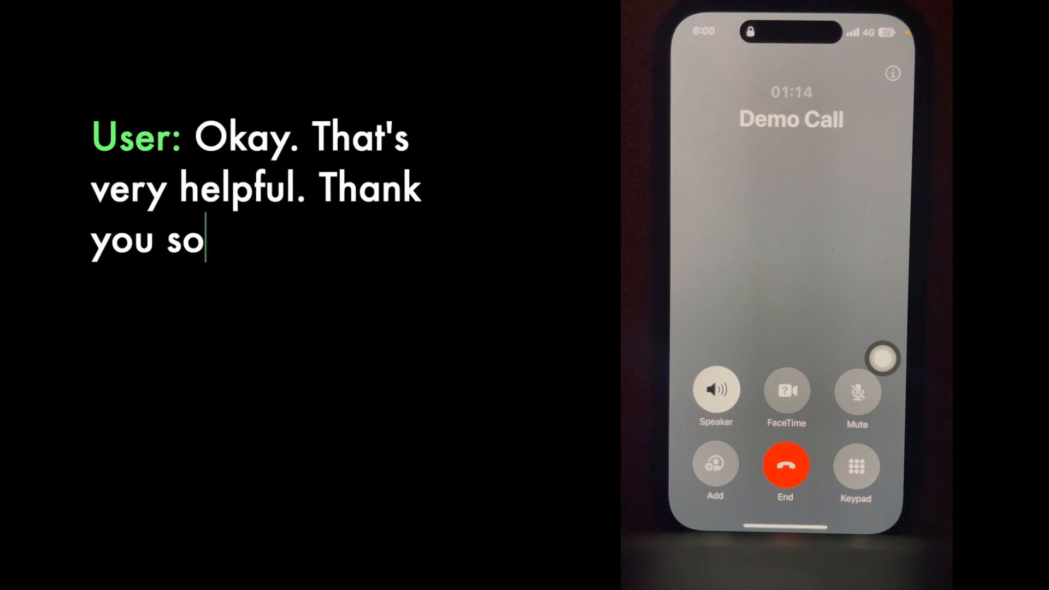
text(much. Bye)
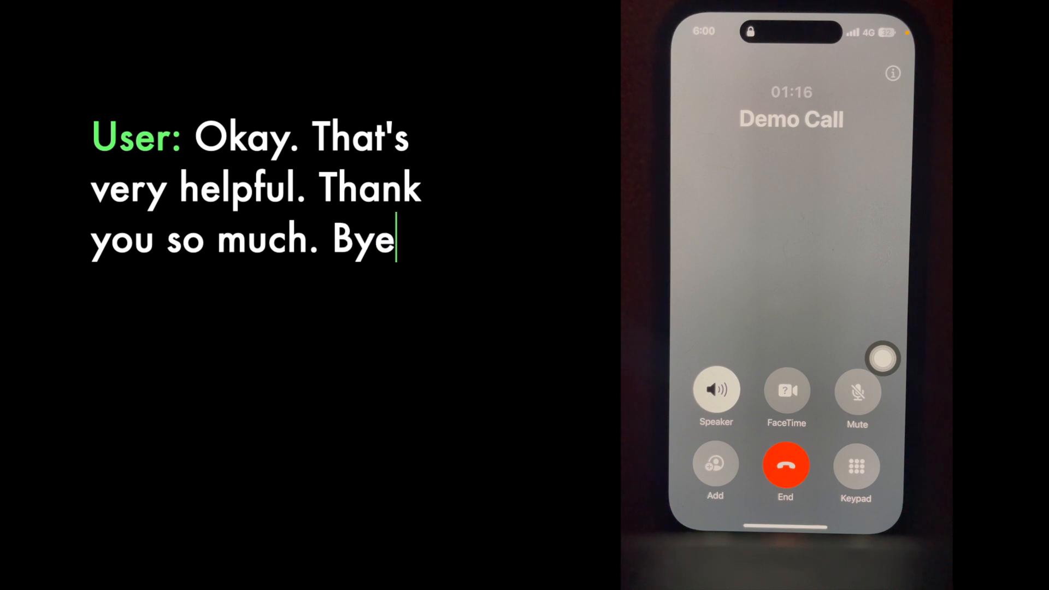